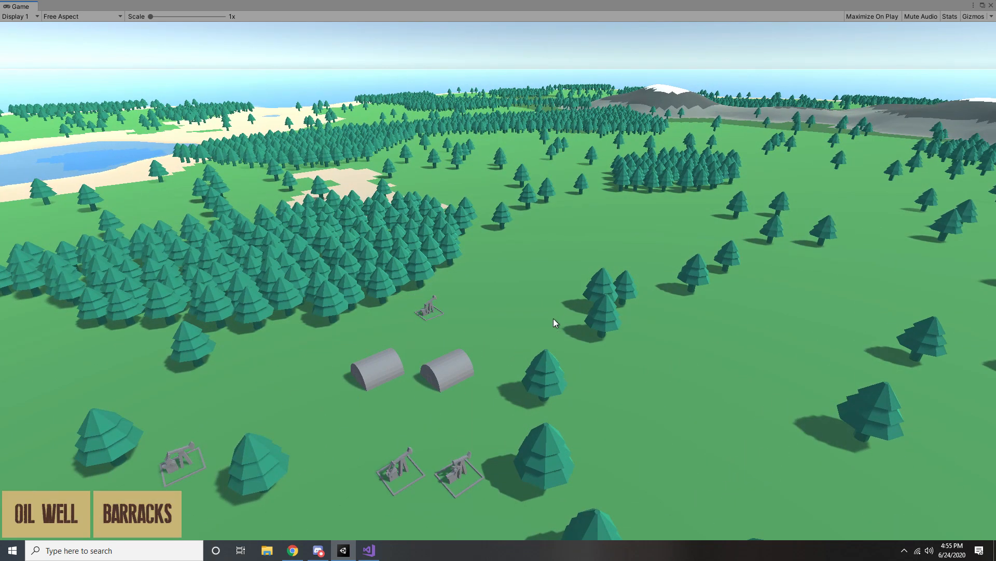
Delete the barracks and barracks_blueprint objects from the Hierarchy.
{"action": "left_click", "coordinate": [46, 513]}
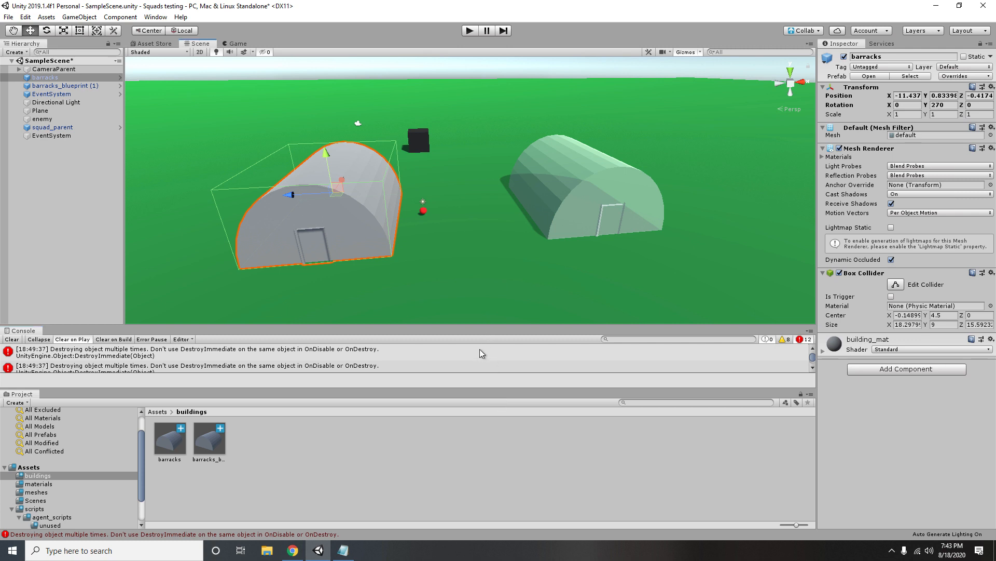
{"action": "mouse_move", "coordinate": [340, 181]}
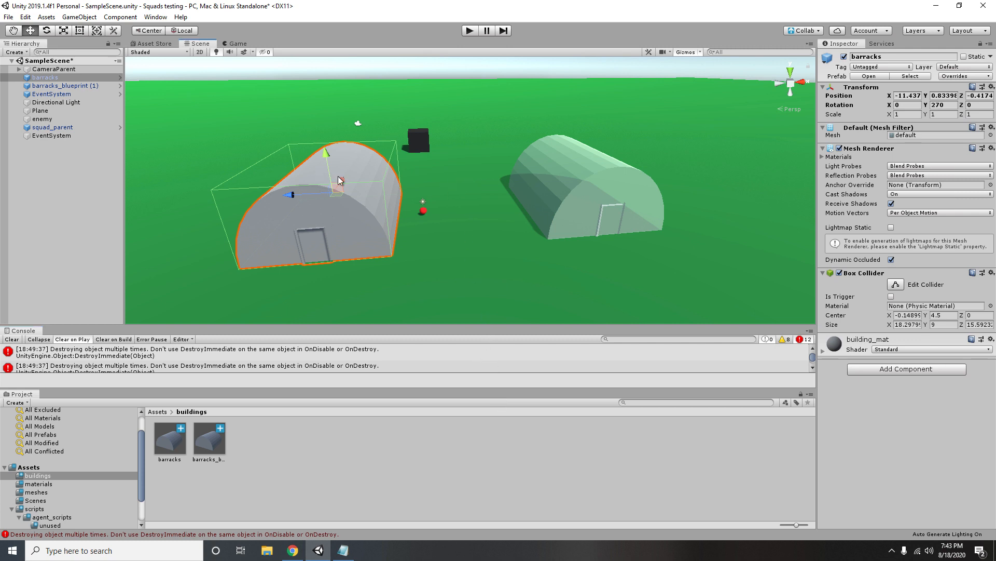
{"action": "mouse_move", "coordinate": [505, 212]}
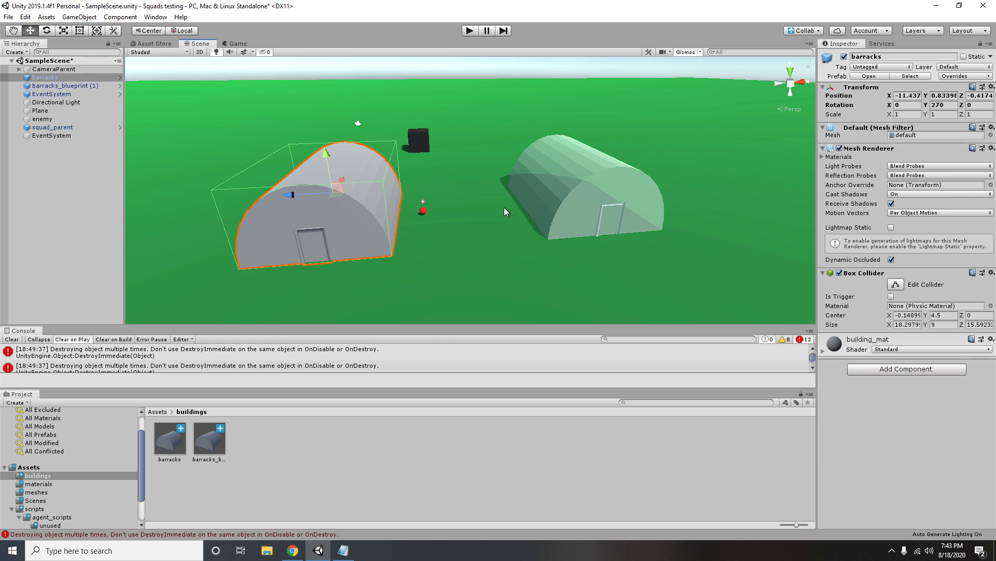
{"action": "mouse_move", "coordinate": [567, 173]}
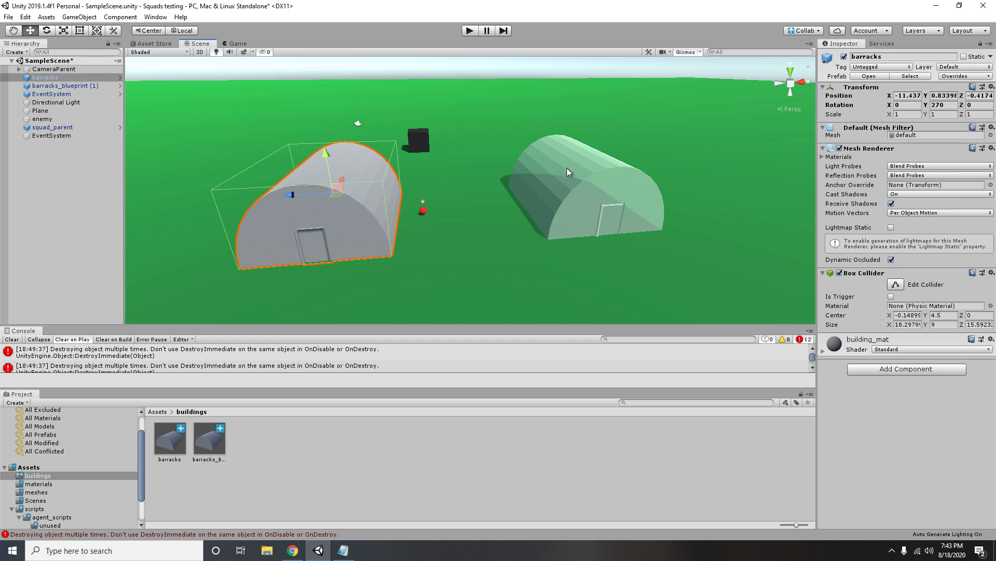
{"action": "mouse_move", "coordinate": [578, 195]}
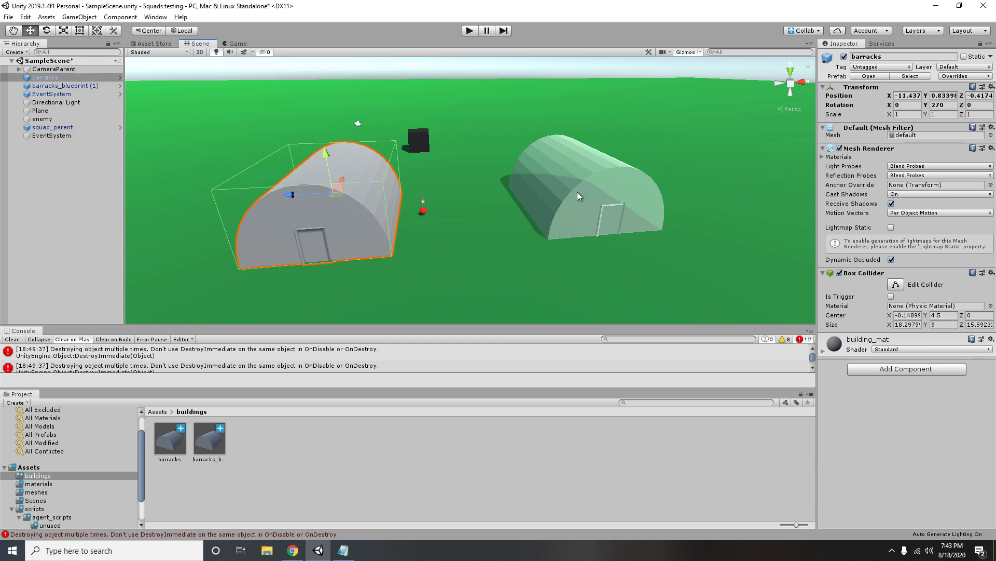
{"action": "mouse_move", "coordinate": [694, 250]}
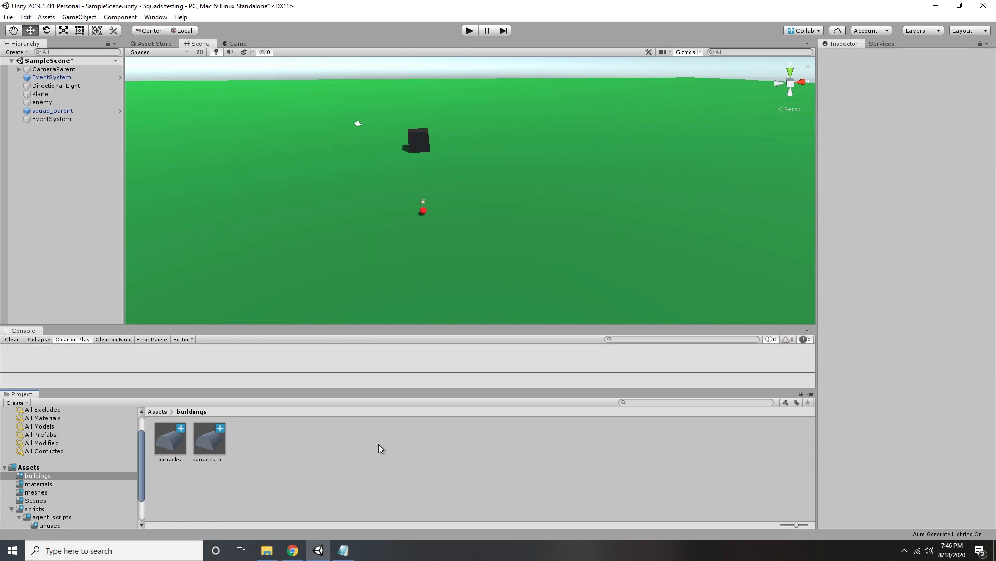
Add a new script named blueprint_script to the barracks_blueprint prefab.
{"action": "double_click", "coordinate": [209, 436]}
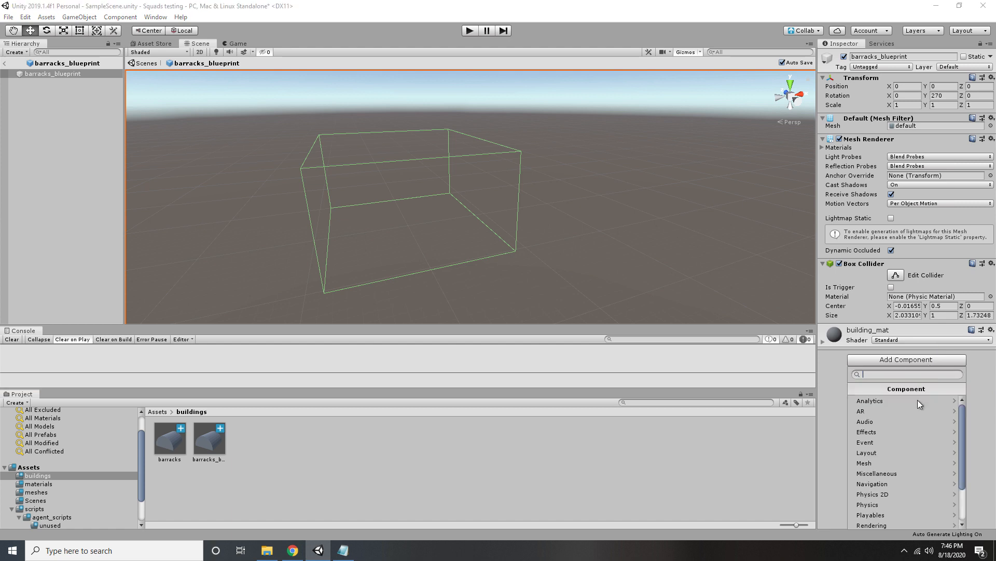
{"action": "type", "text": "blueprint_script"}
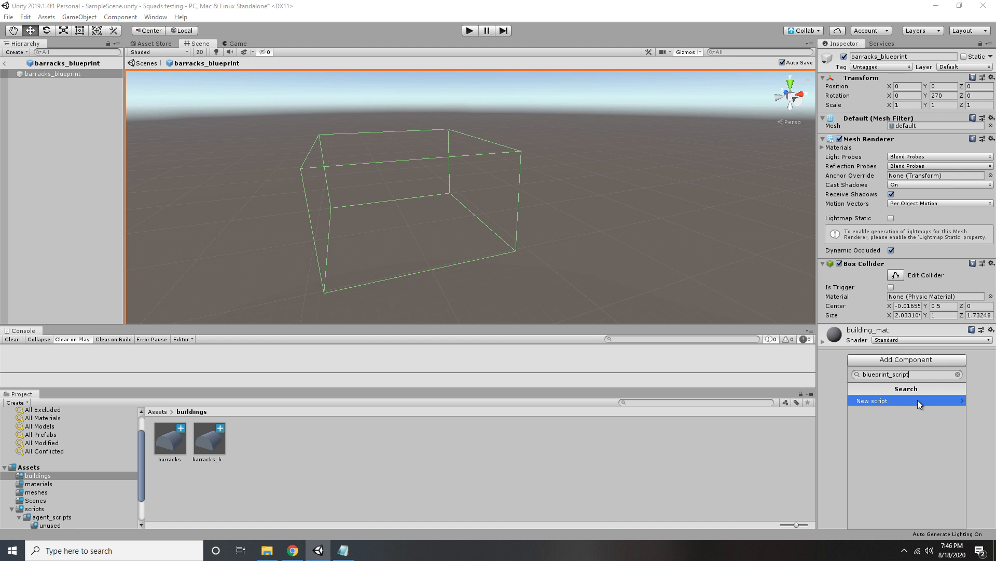
{"action": "left_click", "coordinate": [906, 401]}
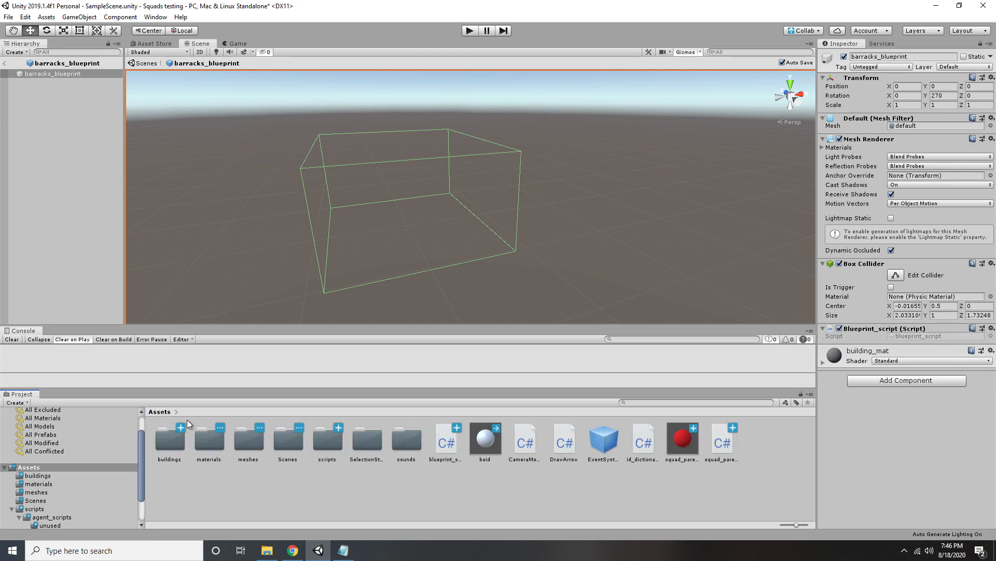
Move blueprint_script into the Assets/buildings folder.
{"action": "left_click", "coordinate": [445, 438]}
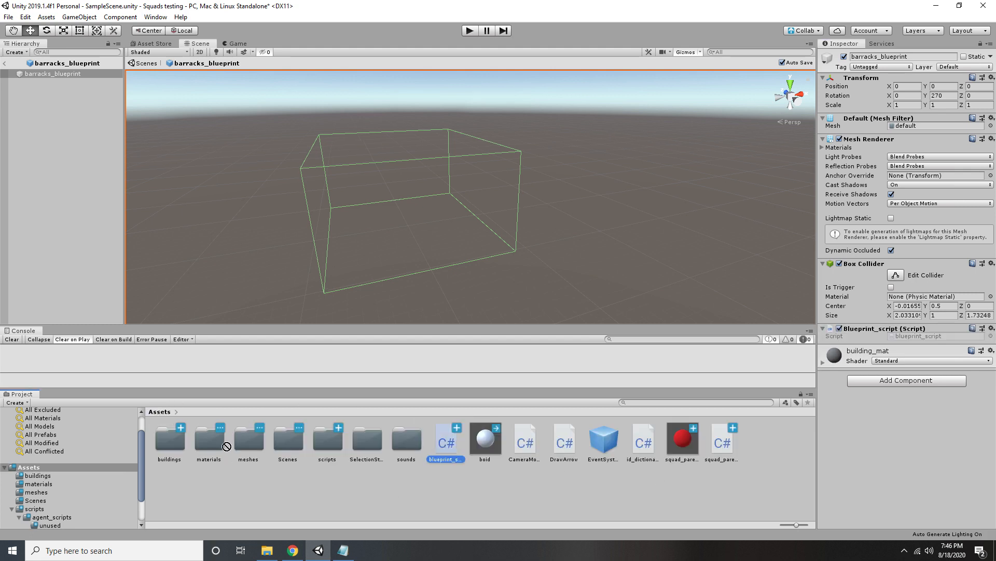
{"action": "left_click", "coordinate": [169, 438]}
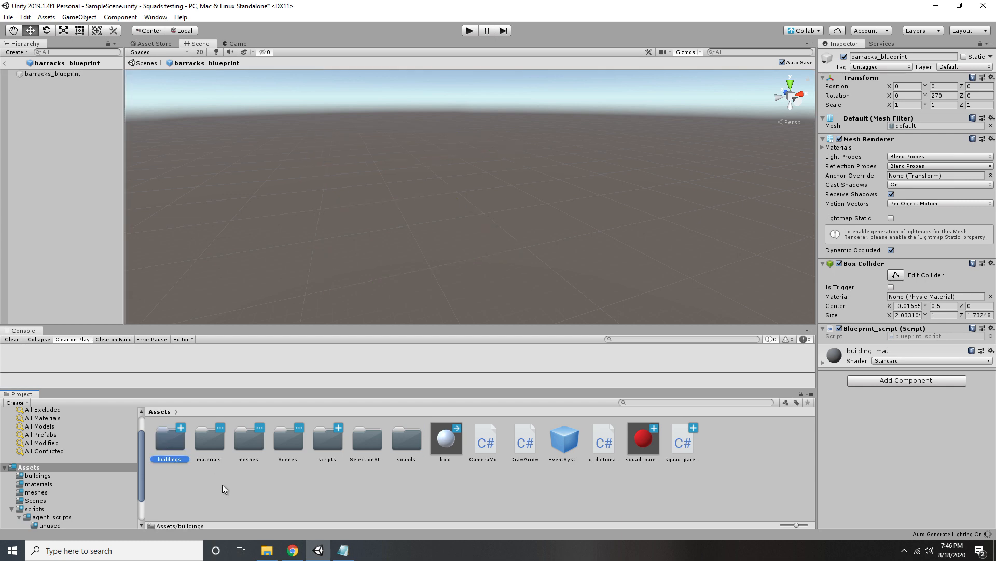
{"action": "double_click", "coordinate": [170, 438]}
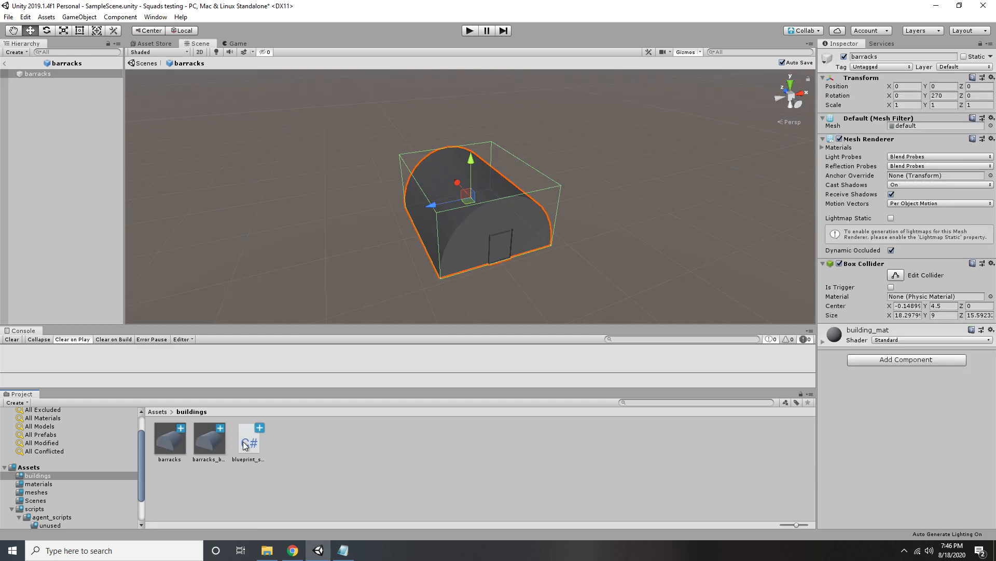
Code blueprint_script to raycast from the mouse to hit.point, then instantiate prefab on click.
{"action": "double_click", "coordinate": [248, 436]}
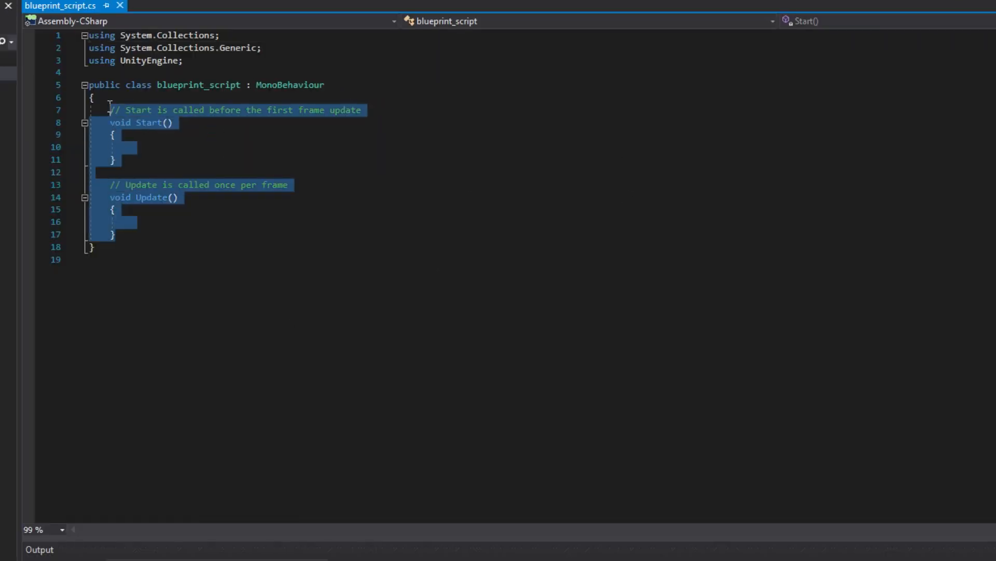
{"action": "type", "text": "RaycastHit hit;"}
{"action": "type", "text": "Vector3"}
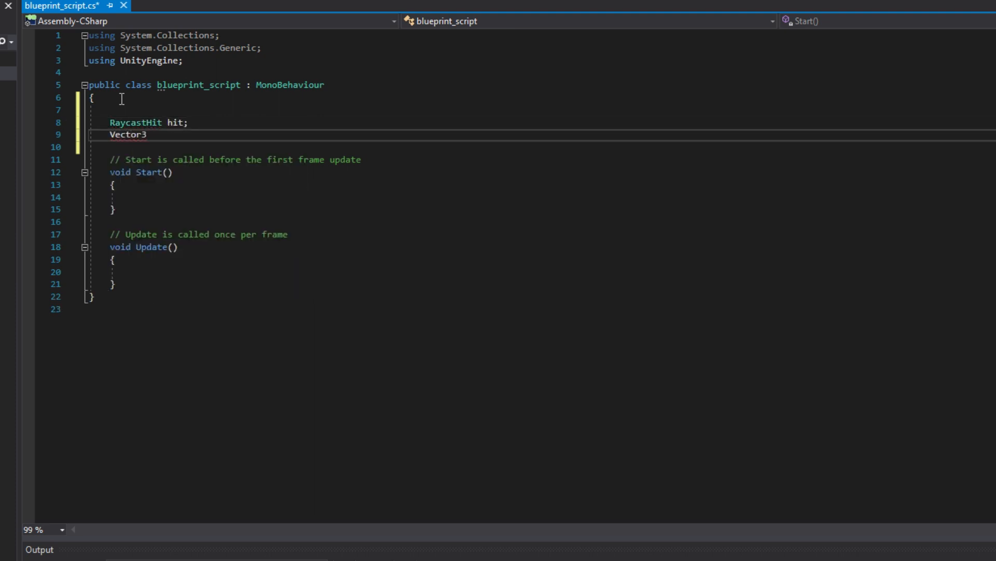
{"action": "type", "text": "movePoint;"}
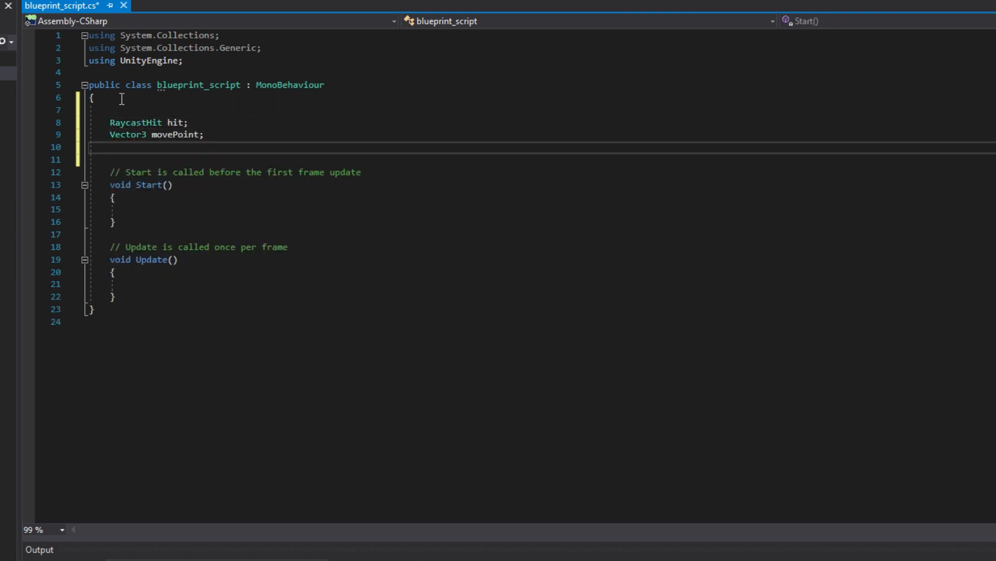
{"action": "type", "text": "public GameObject prefab;"}
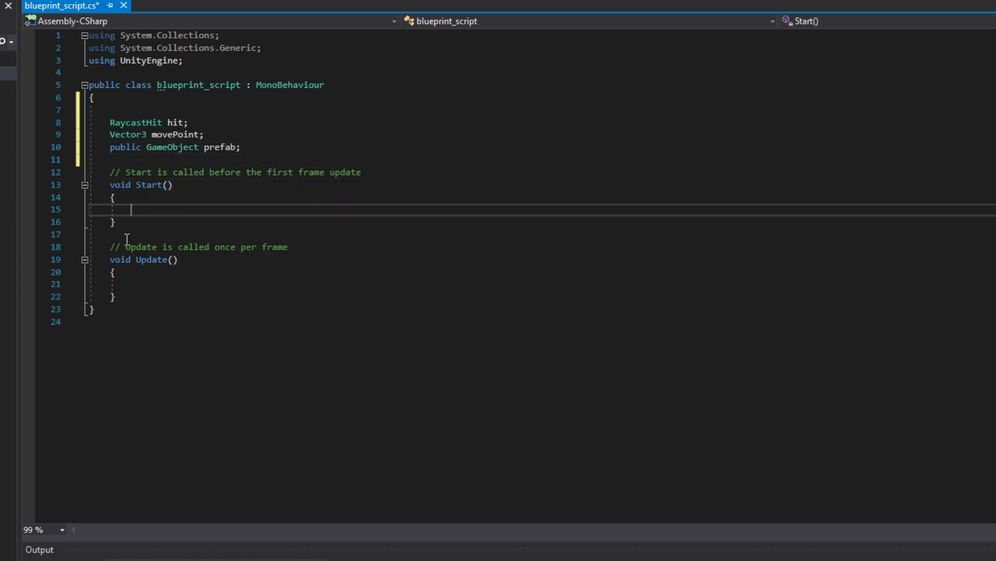
{"action": "type", "text": "transform.position"}
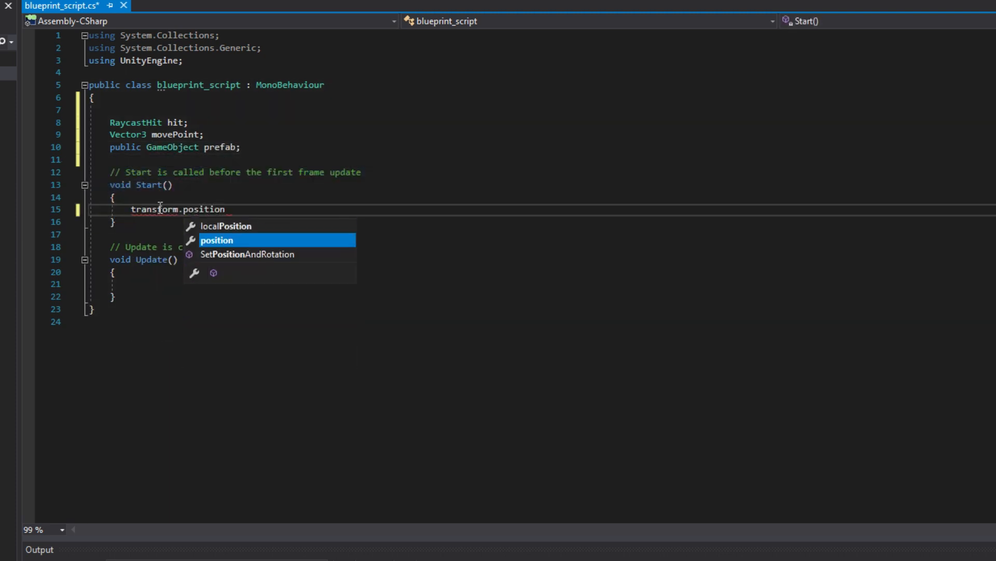
{"action": "type", "text": "Ra"}
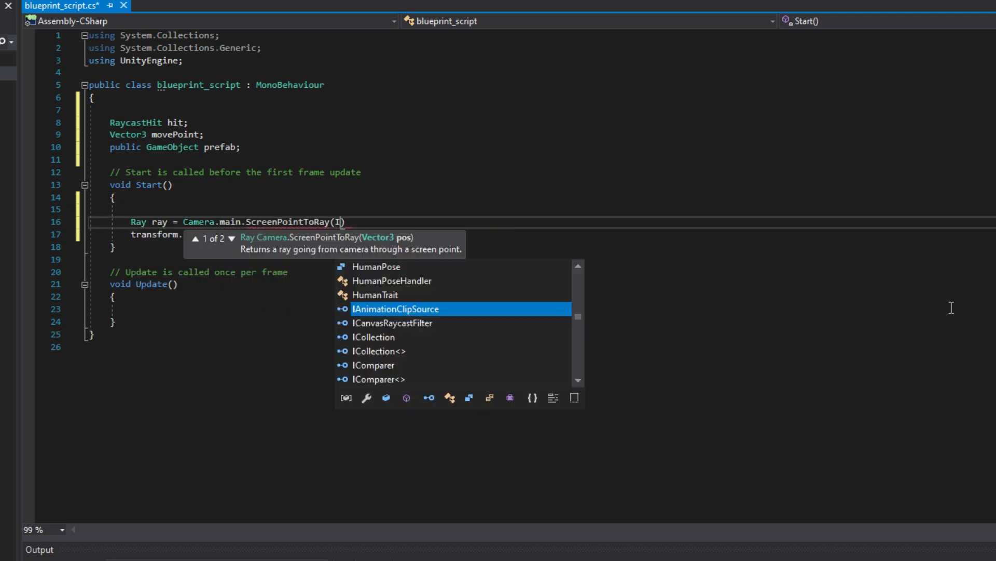
{"action": "type", "text": "nput.mousePosition){"}
{"action": "type", "text": "if"}
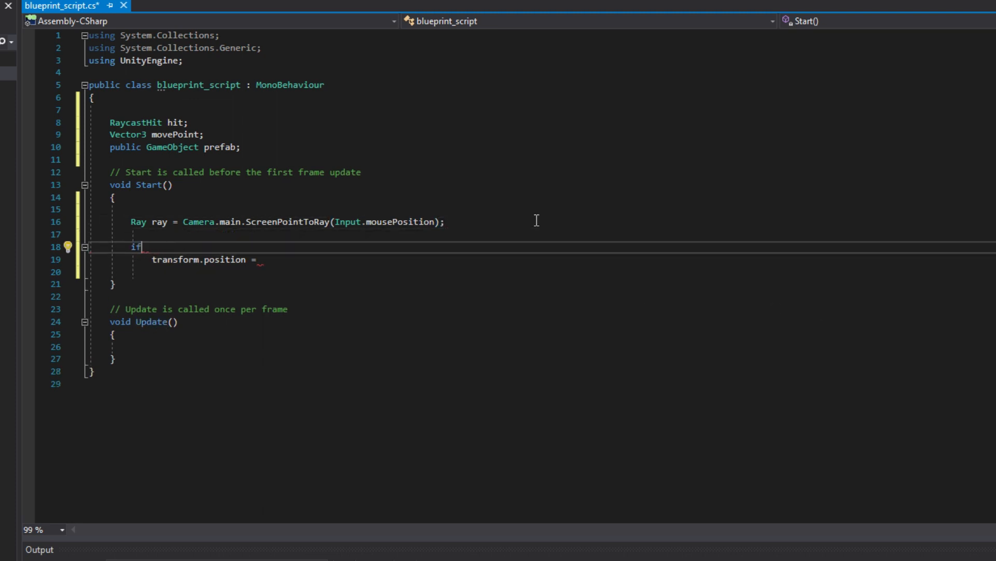
{"action": "type", "text": "(Physics.Raycast(ray))"}
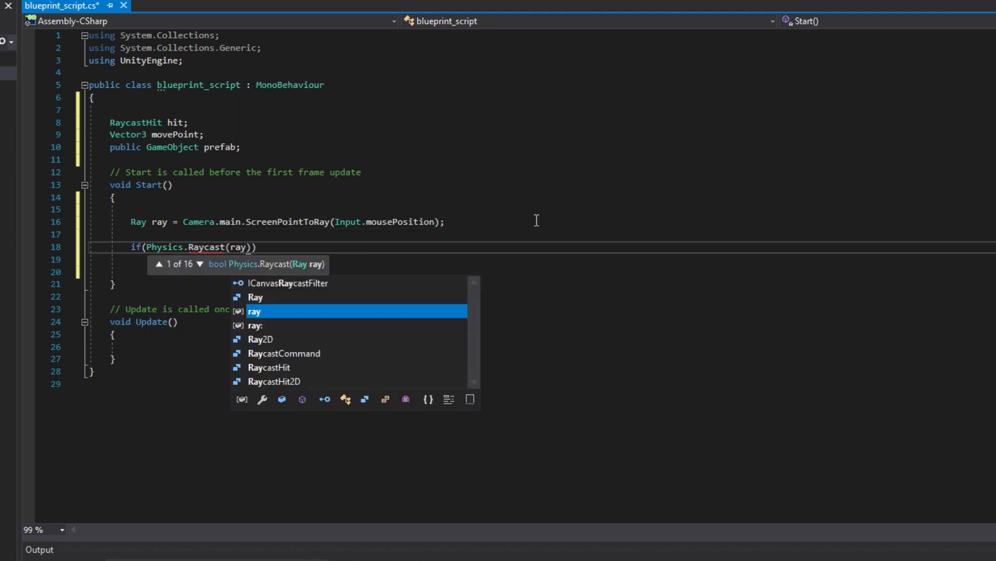
{"action": "type", "text": ",out hit,50000.0f, (1 << 8"}
{"action": "left_click", "coordinate": [542, 260]}
{"action": "type", "text": "transform.position ="}
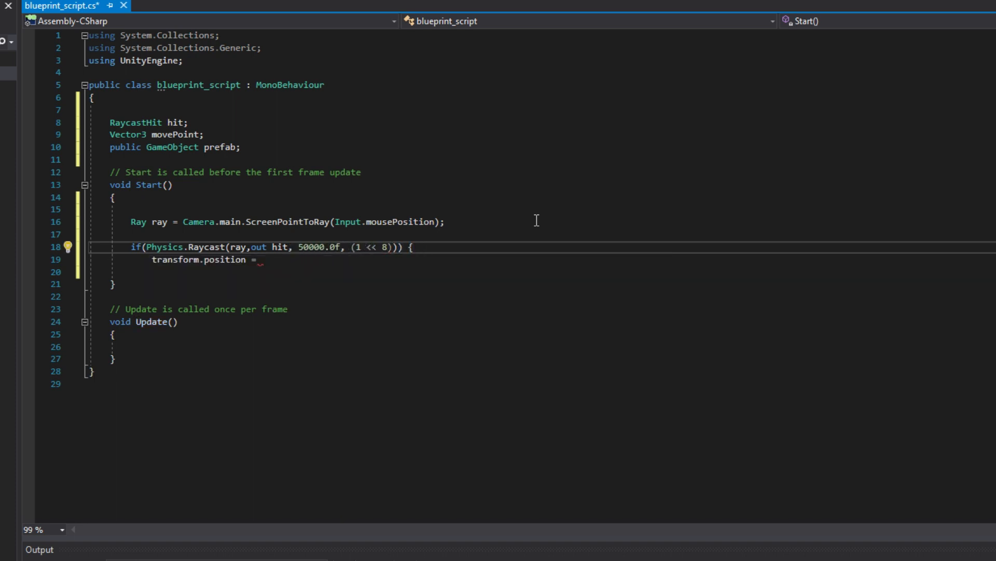
{"action": "type", "text": "hi"}
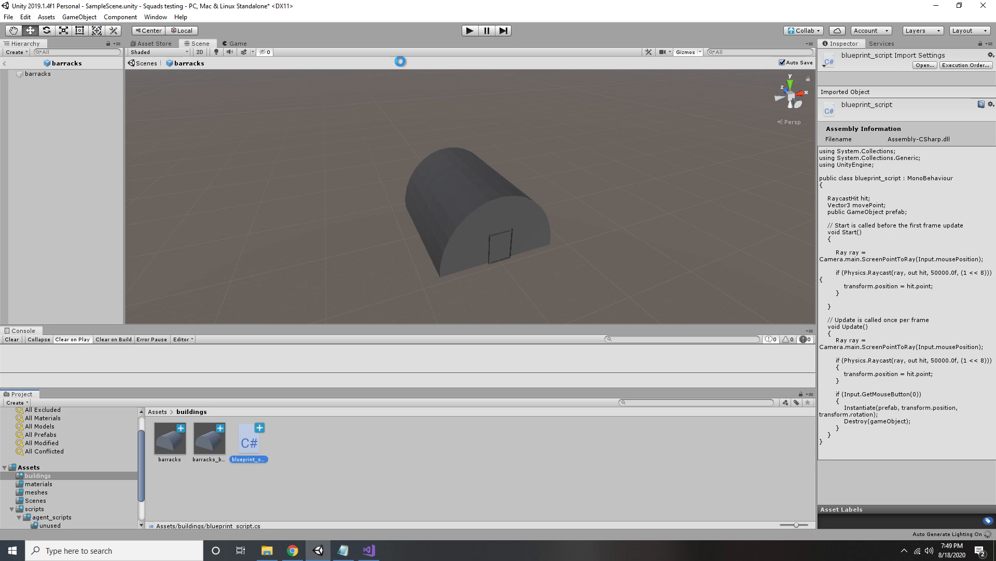
Test-play, then add a UI Button sized 320 by 90 and save its canvas as build_canvas.
{"action": "left_click", "coordinate": [469, 31]}
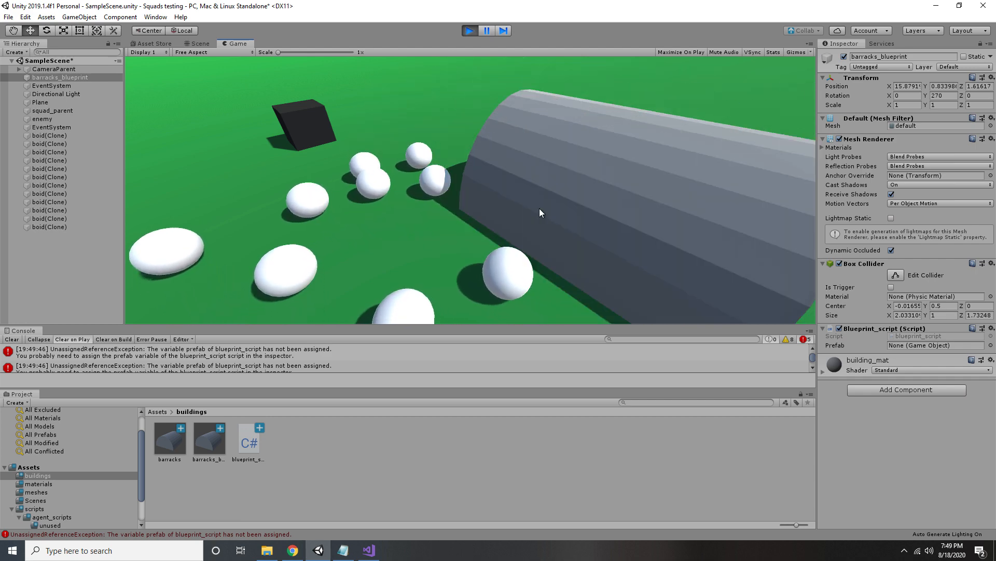
{"action": "left_click", "coordinate": [79, 16]}
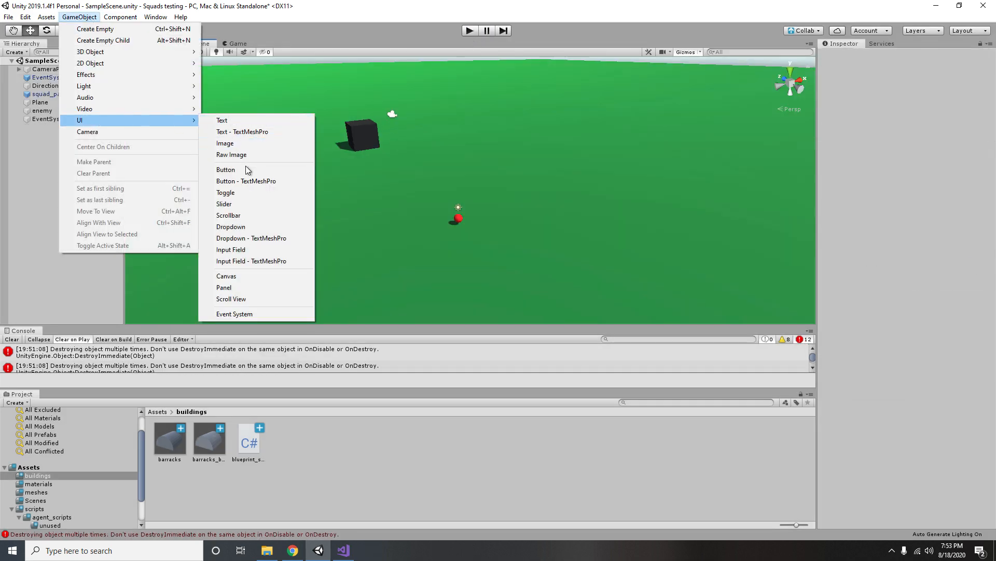
{"action": "left_click", "coordinate": [225, 169]}
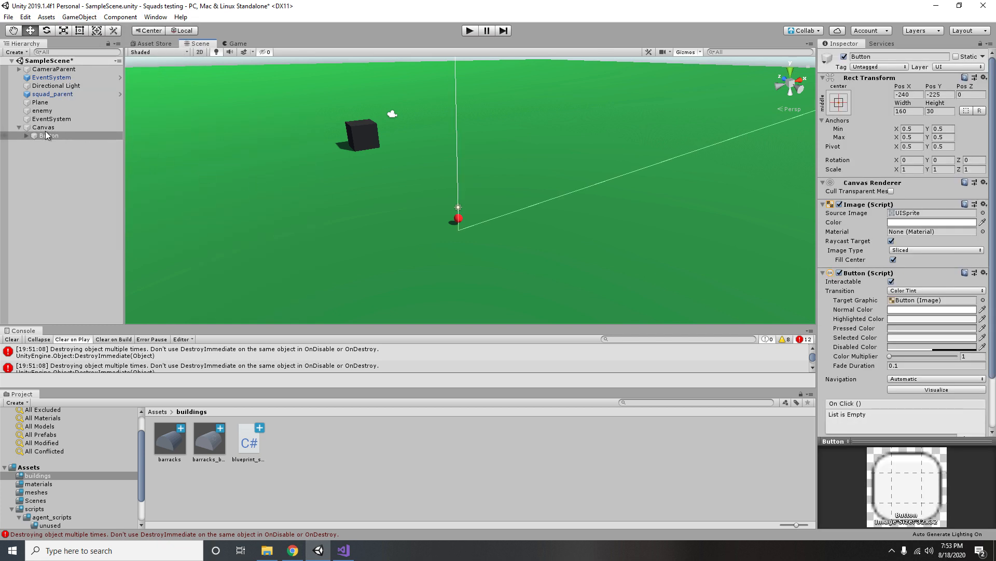
{"action": "left_click", "coordinate": [43, 127]}
{"action": "type", "text": "320"}
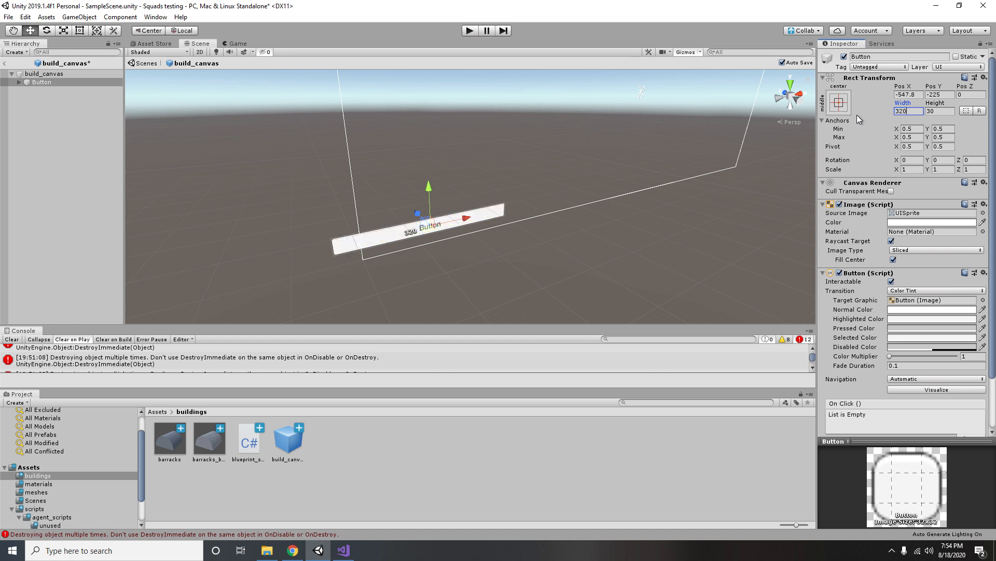
{"action": "type", "text": "90"}
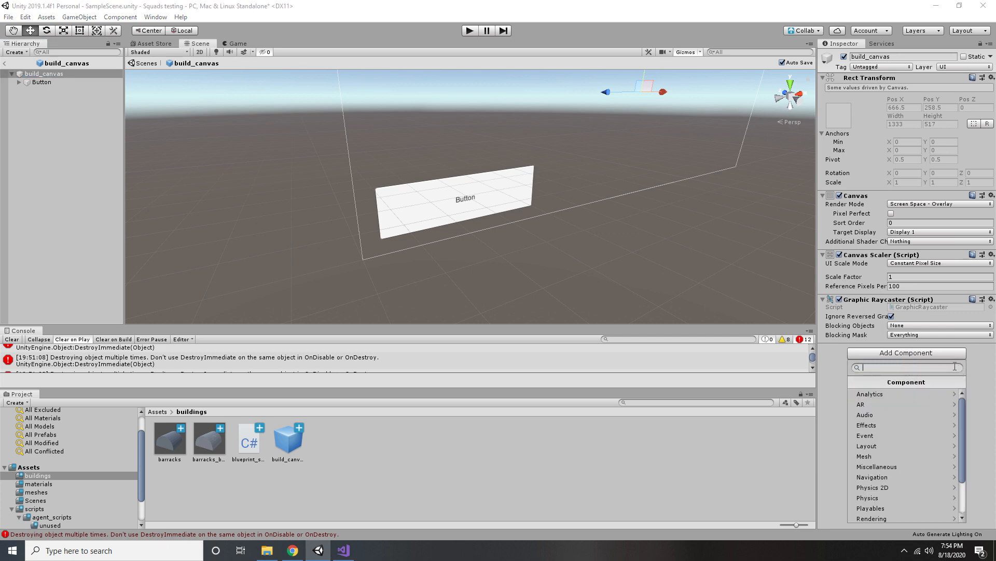
{"action": "type", "text": "build_ca"}
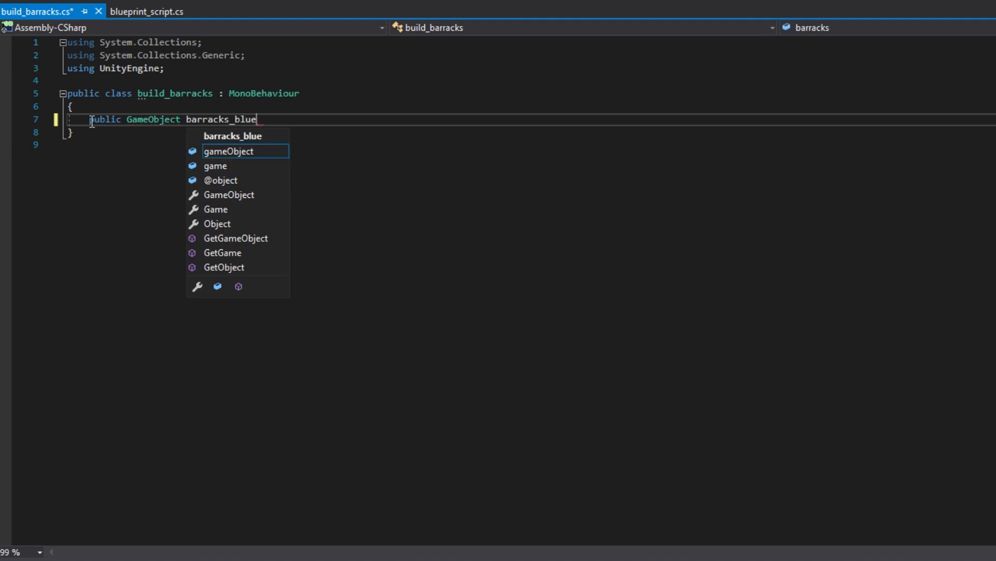
Add public void spawn_barracks_blueprint() calling Instantiate(barracks_blueprint) to build_barracks.
{"action": "type", "text": "print;"}
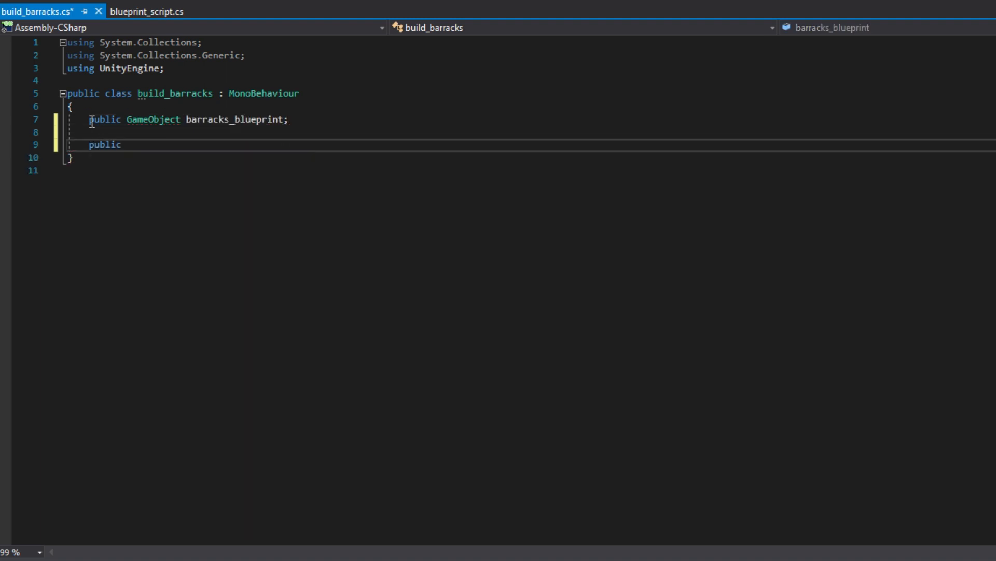
{"action": "type", "text": "void spawn_barracks_blueprint("}
{"action": "type", "text": "Instantiate"}
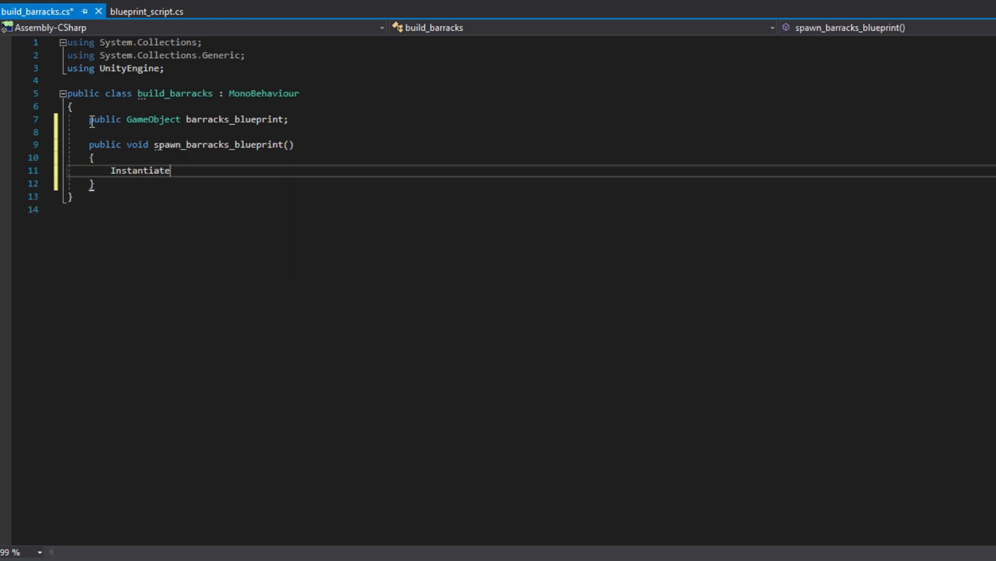
{"action": "type", "text": "(barracks_blueprint);"}
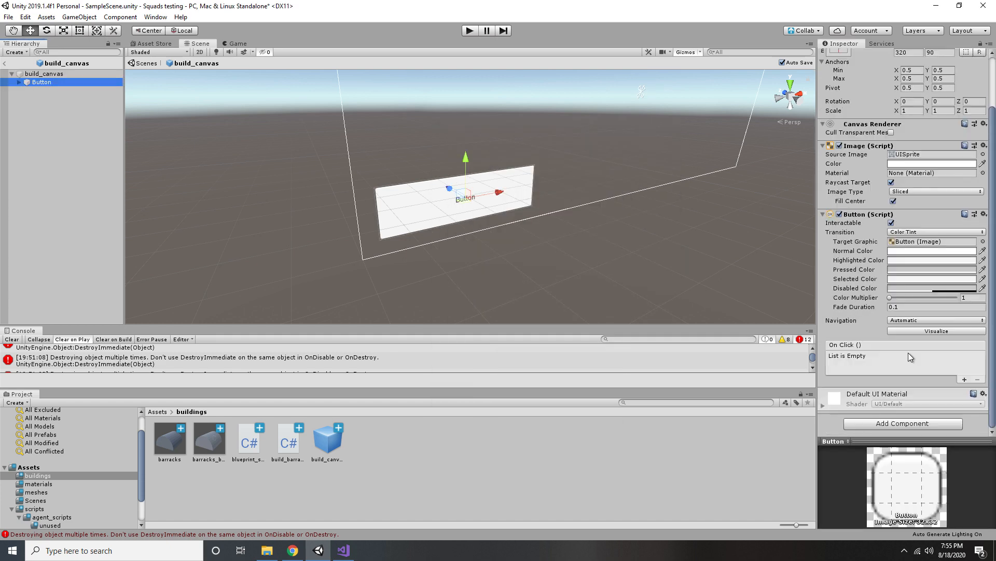
Add an On Click entry targeting build_canvas that calls build_barracks.spawn_barracks_blueprint().
{"action": "left_click", "coordinate": [965, 380]}
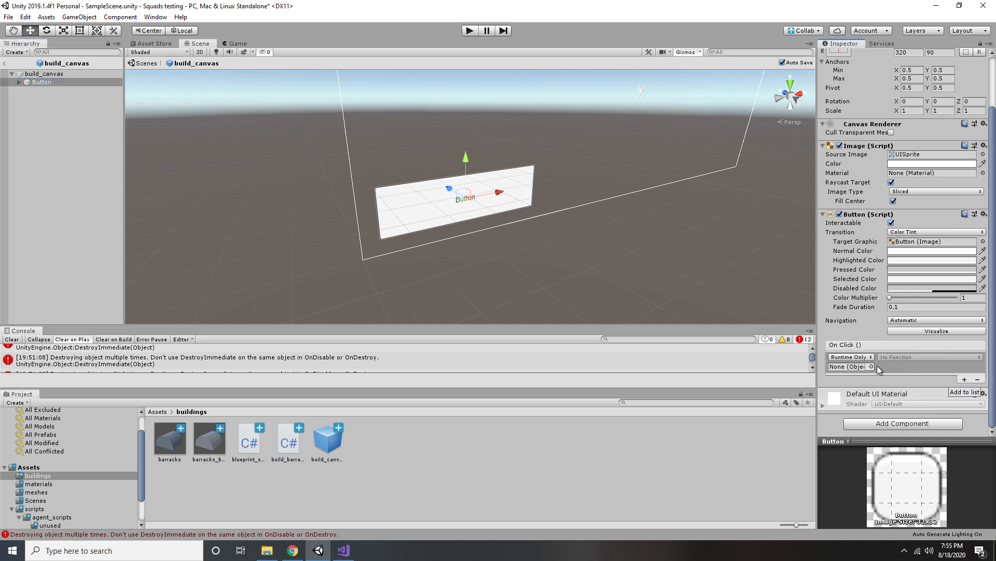
{"action": "left_click", "coordinate": [872, 366]}
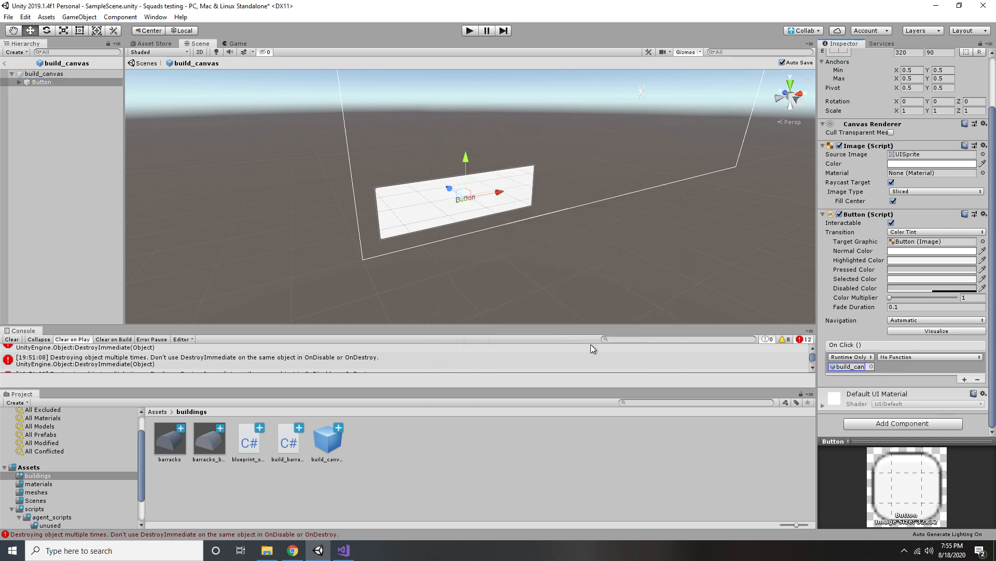
{"action": "left_click", "coordinate": [930, 357]}
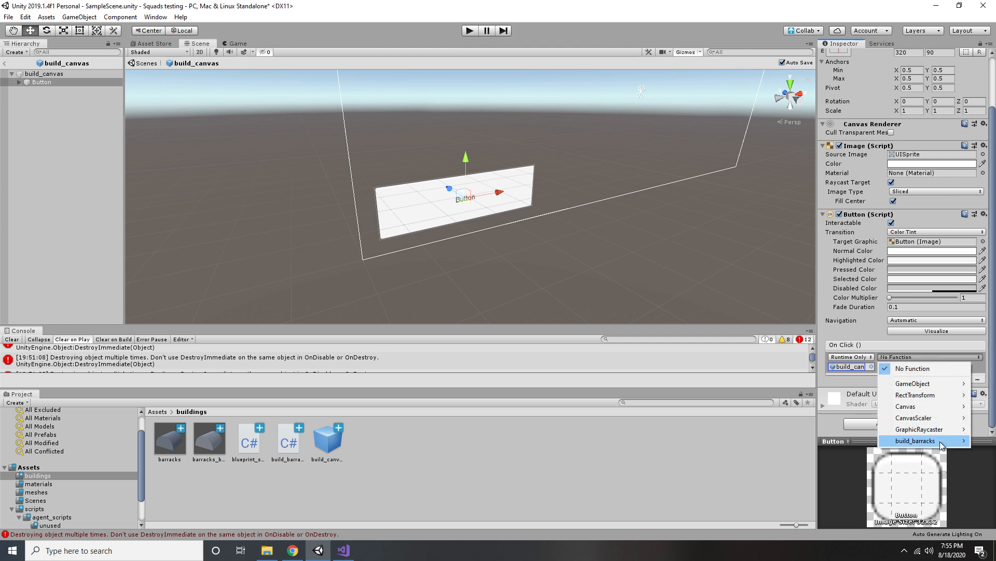
{"action": "left_click", "coordinate": [916, 440]}
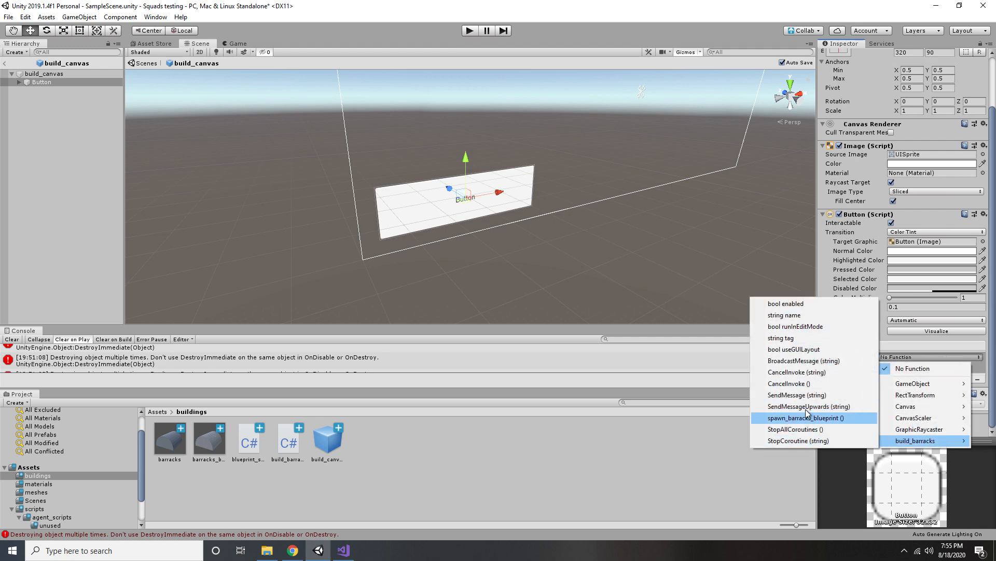
{"action": "left_click", "coordinate": [805, 417]}
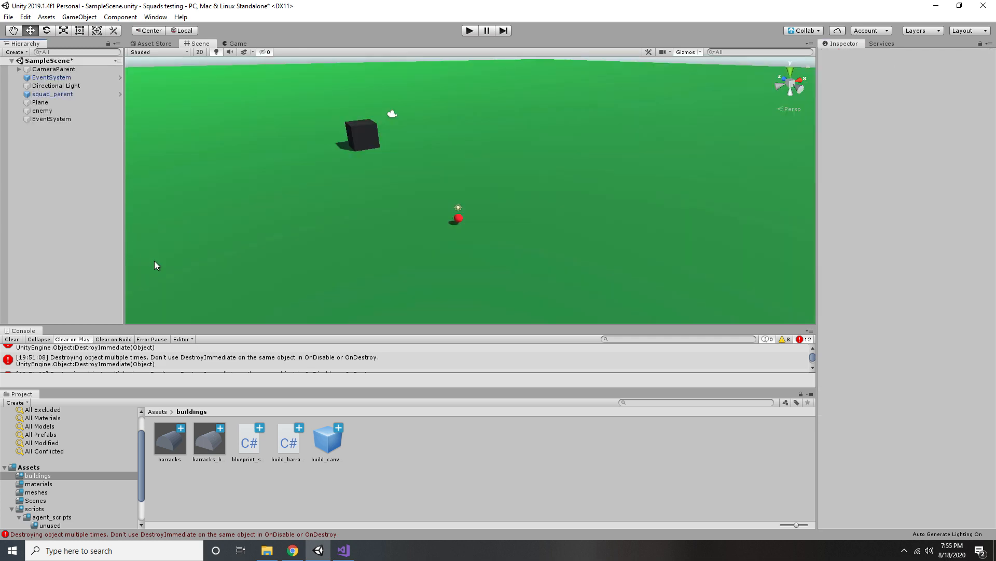
Play the game, spawn a blueprint with the button, and place barracks on the ground.
{"action": "left_click", "coordinate": [51, 127]}
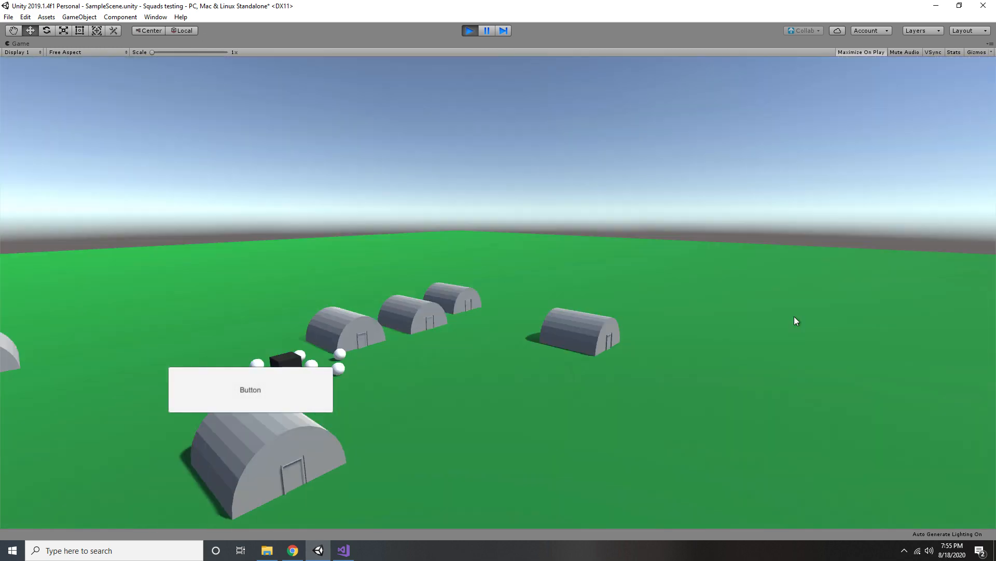
{"action": "left_click", "coordinate": [249, 388]}
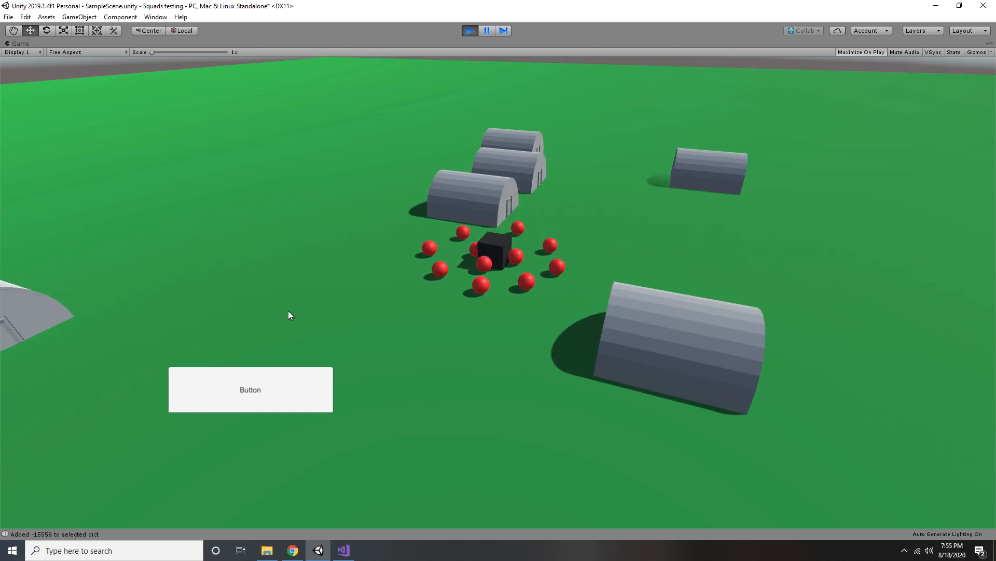
{"action": "left_click", "coordinate": [250, 389]}
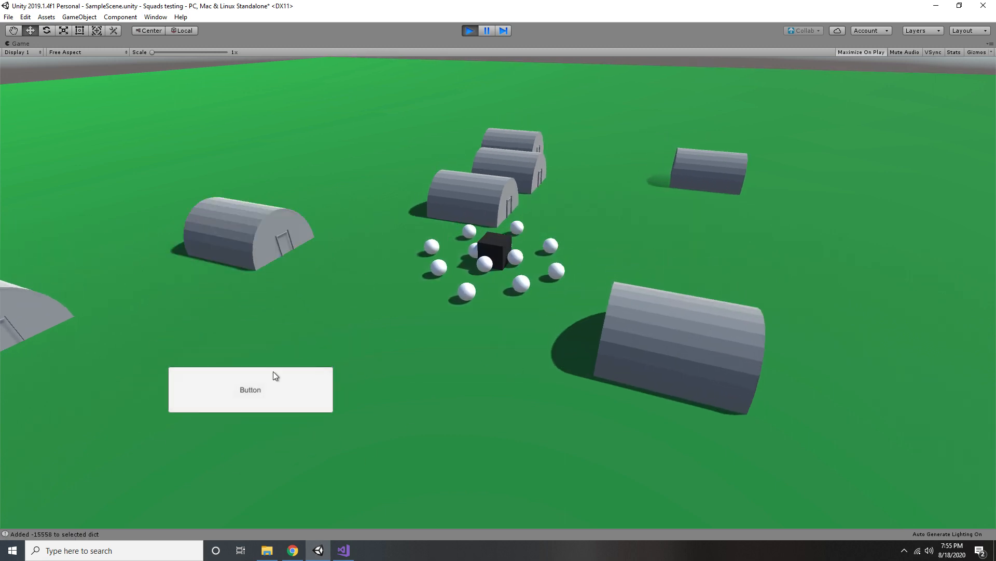